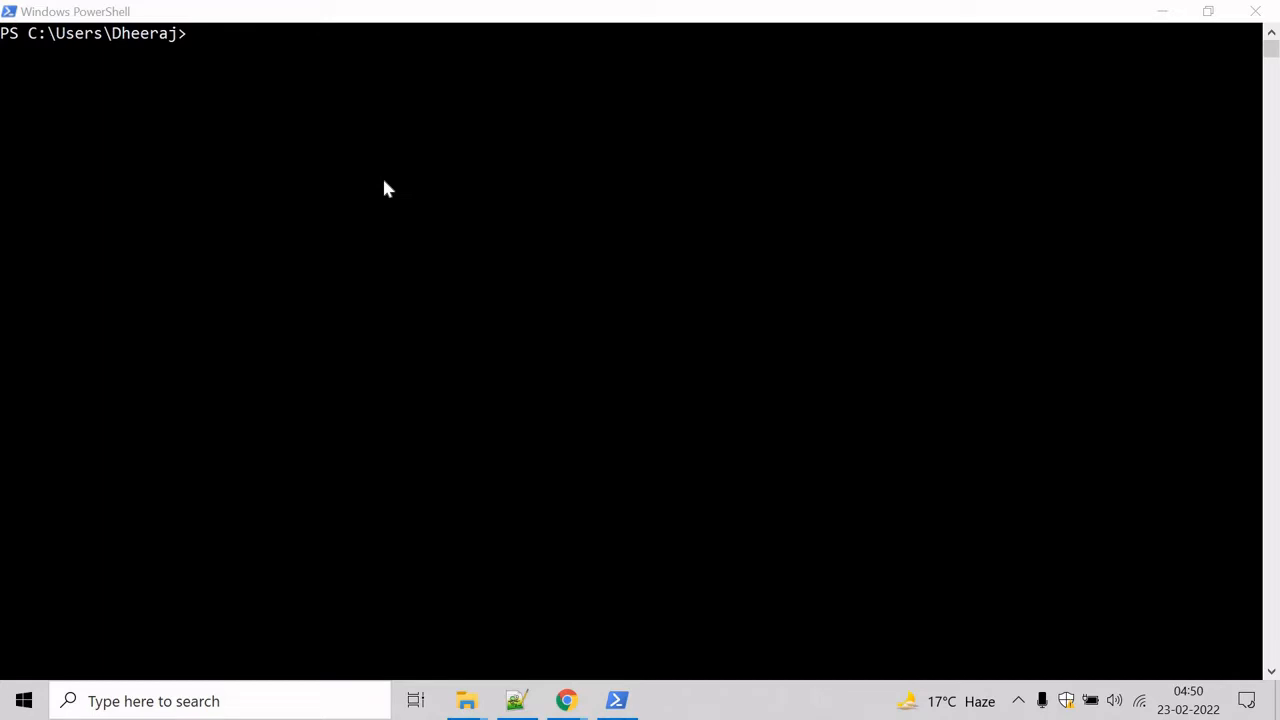
mouse_move(197, 34)
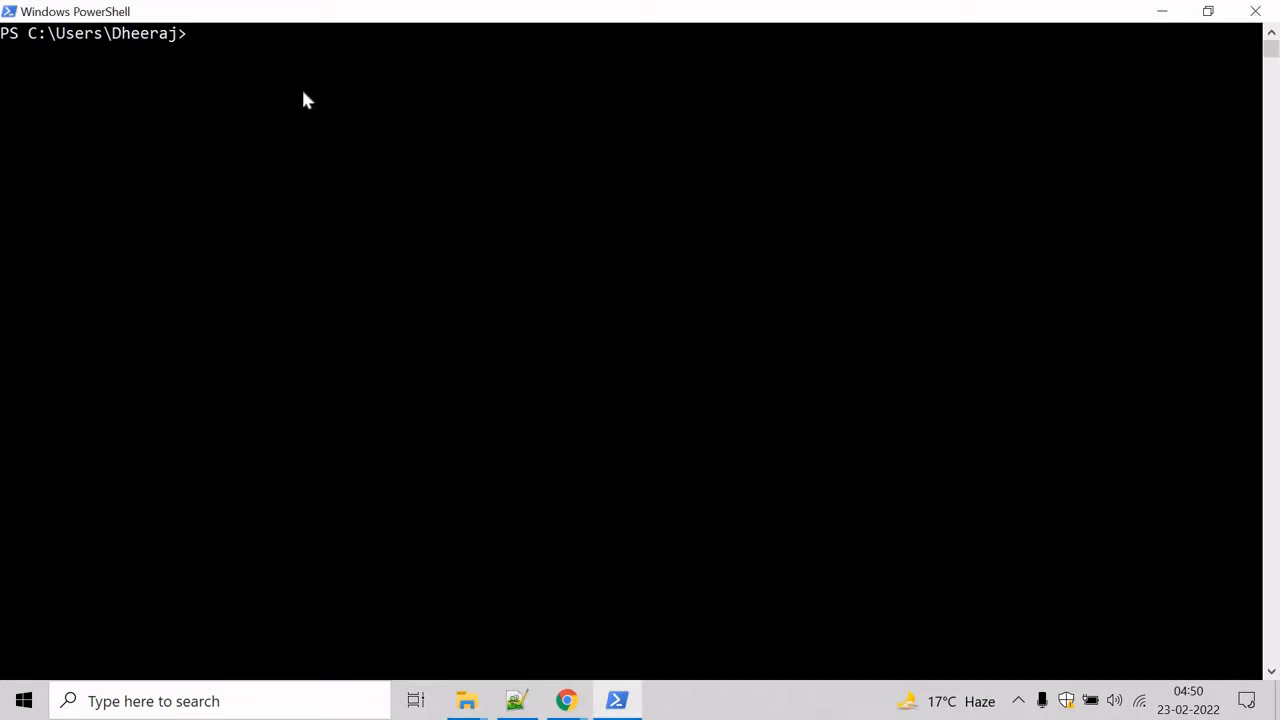
- Run "Dog `nCat `nTiger" to print Dog, Cat and Tiger on separate lines
text("Do)
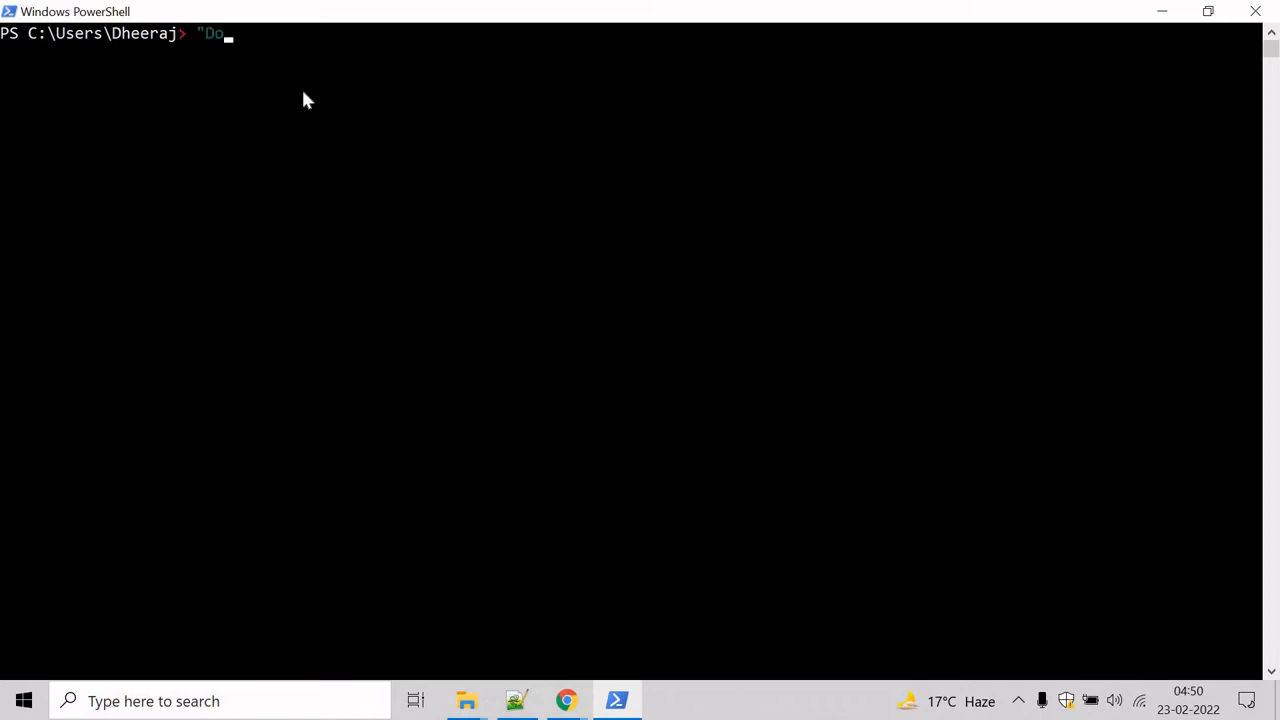
text(g Cat)
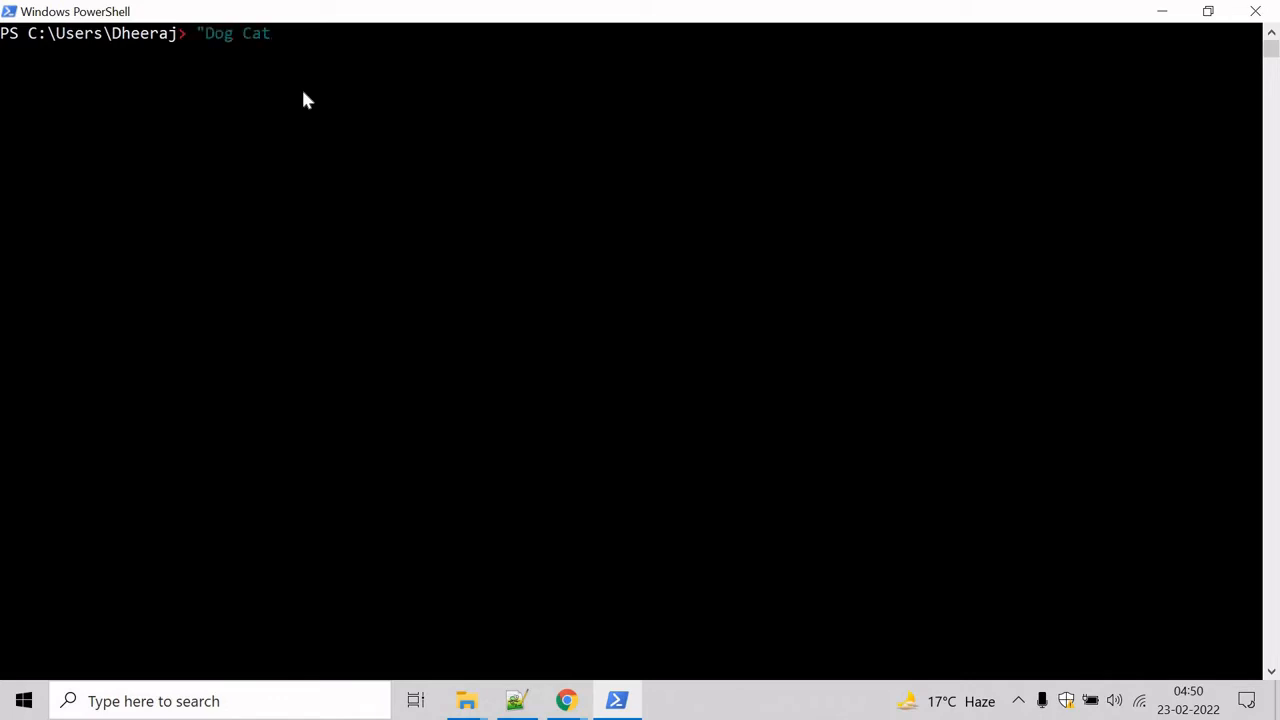
text(Tiger)
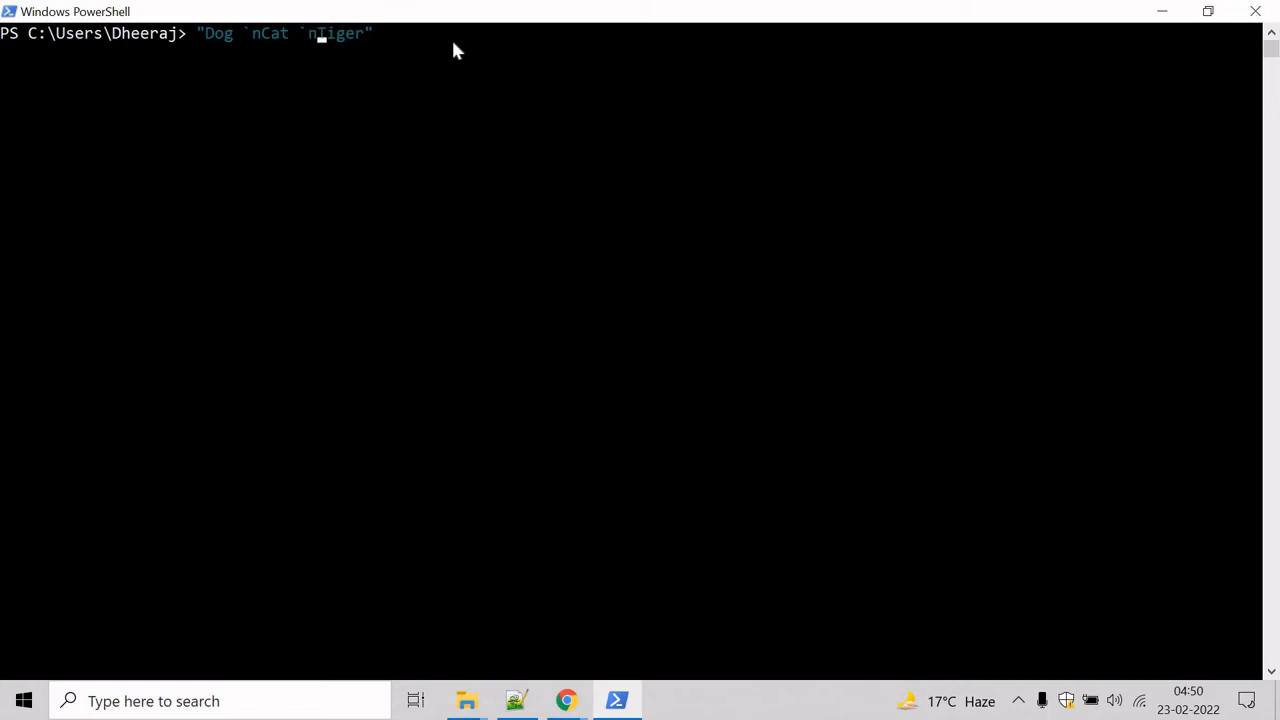
key(Return)
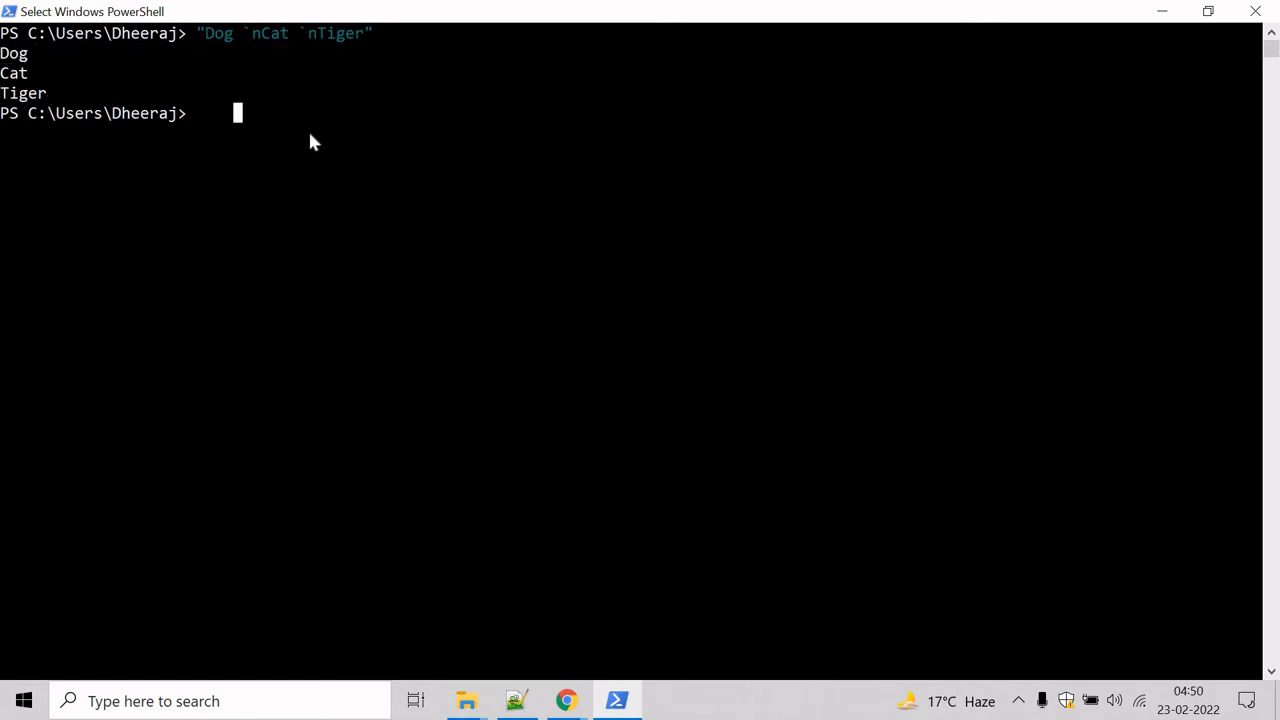
- Recall the string and pipe it to Measure-Object -Line, reporting 3 lines
key(Up)
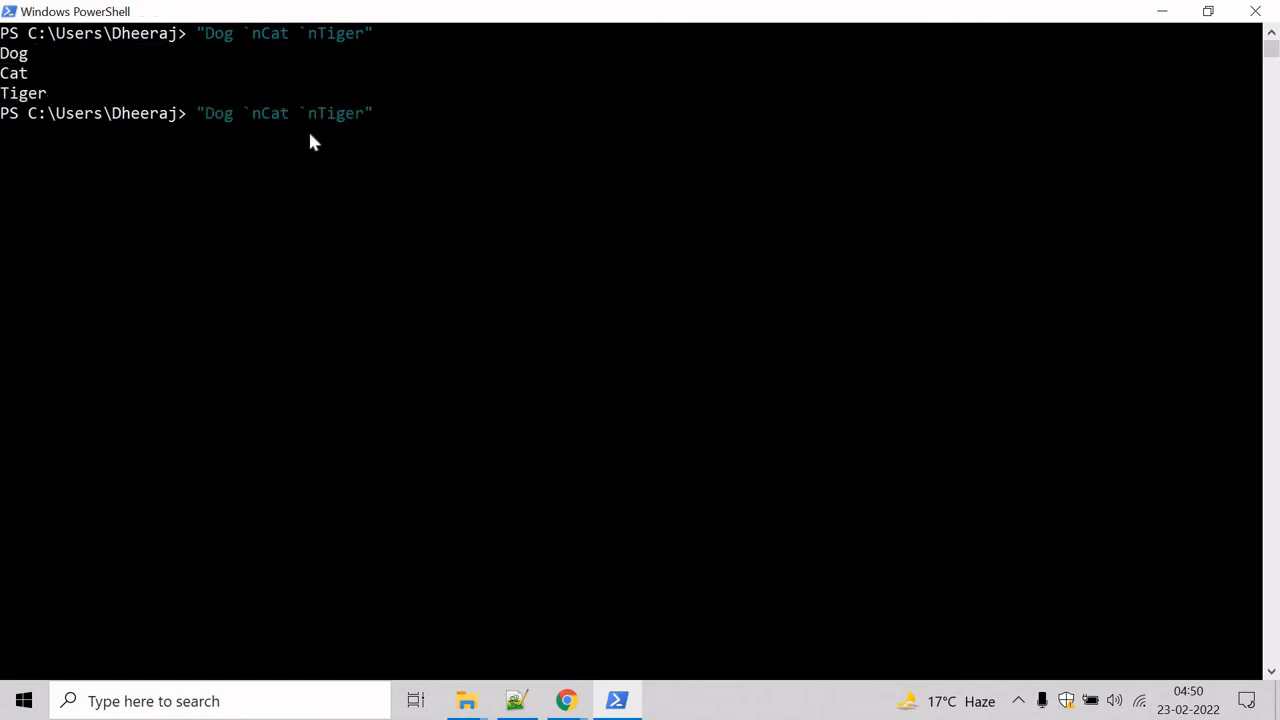
text(|)
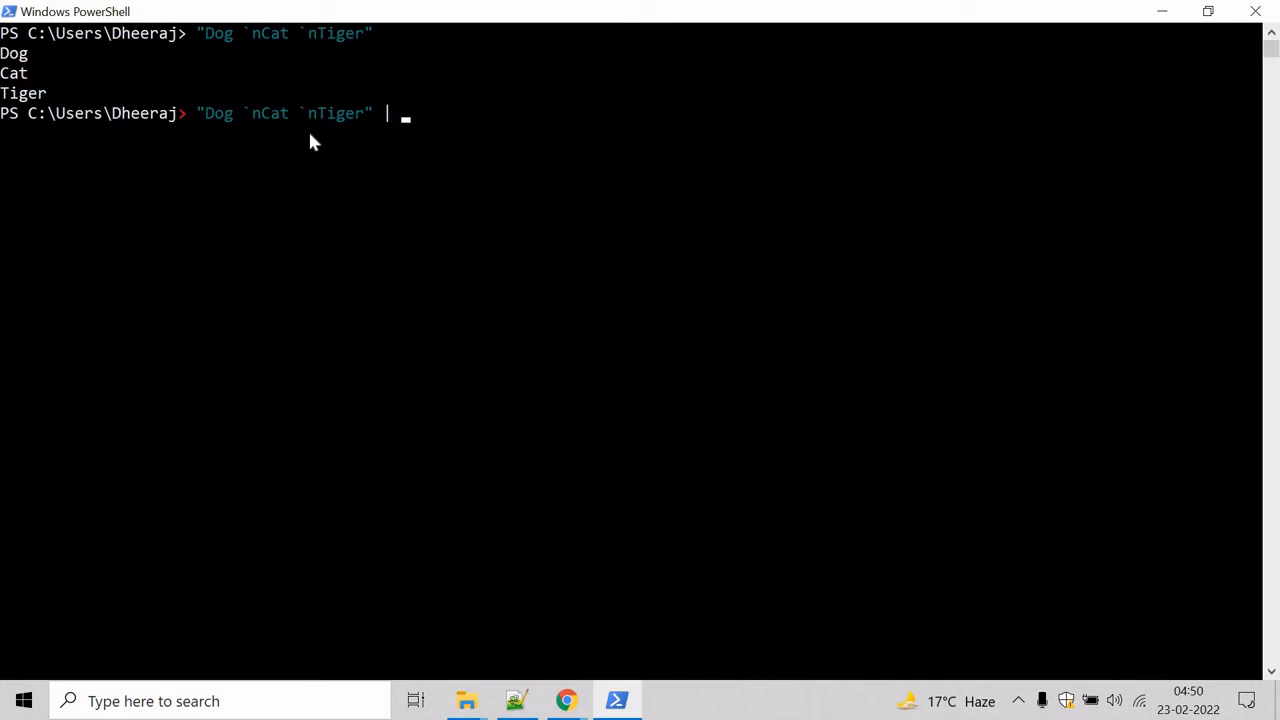
text(Mea)
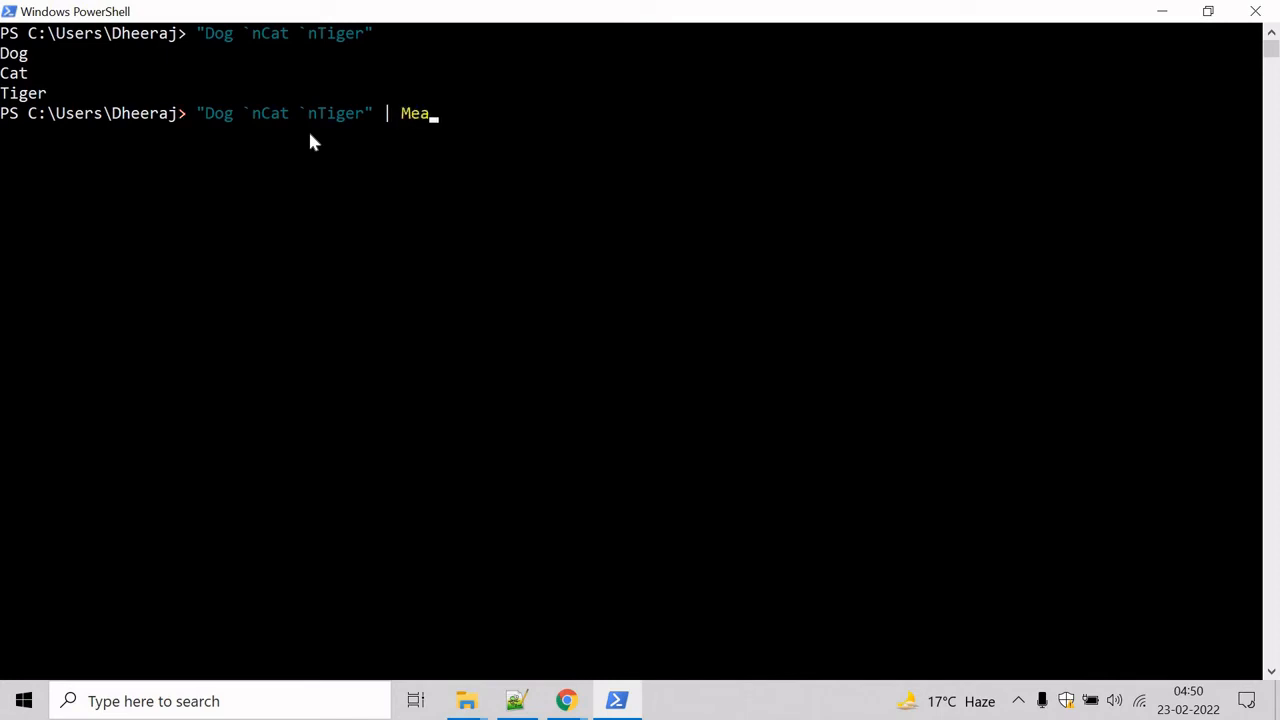
text(sure-Object)
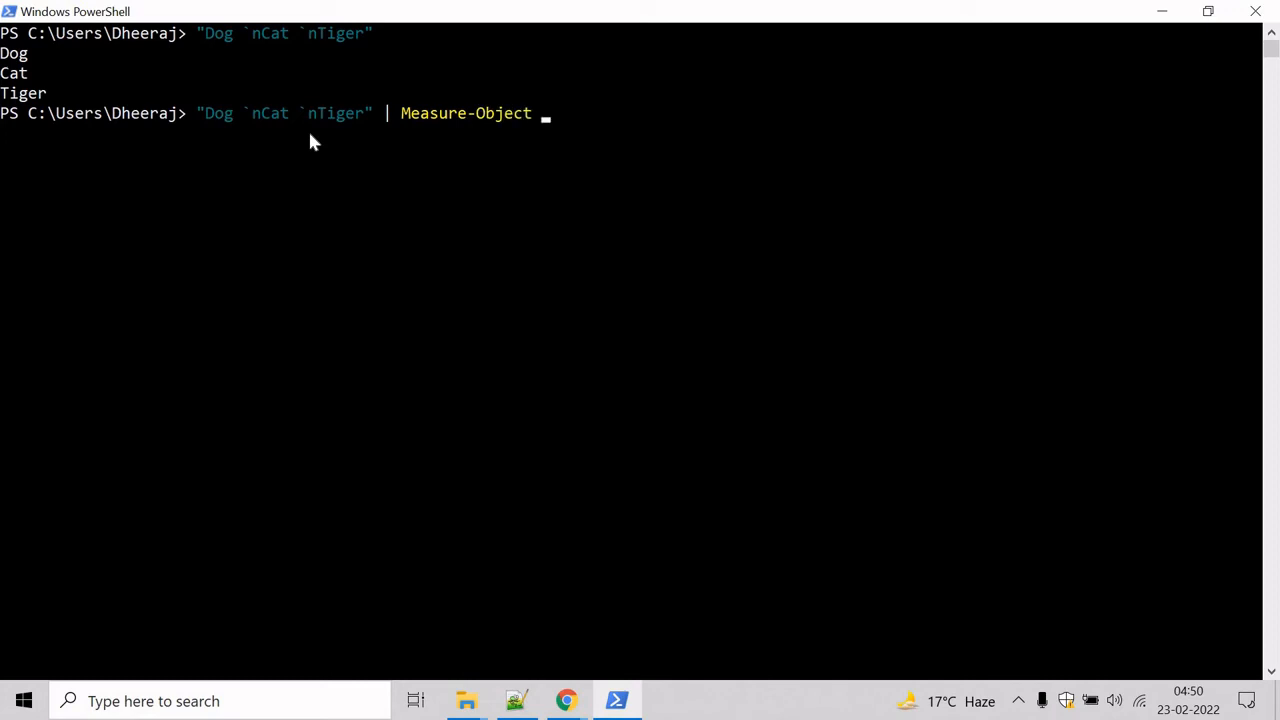
text(-)
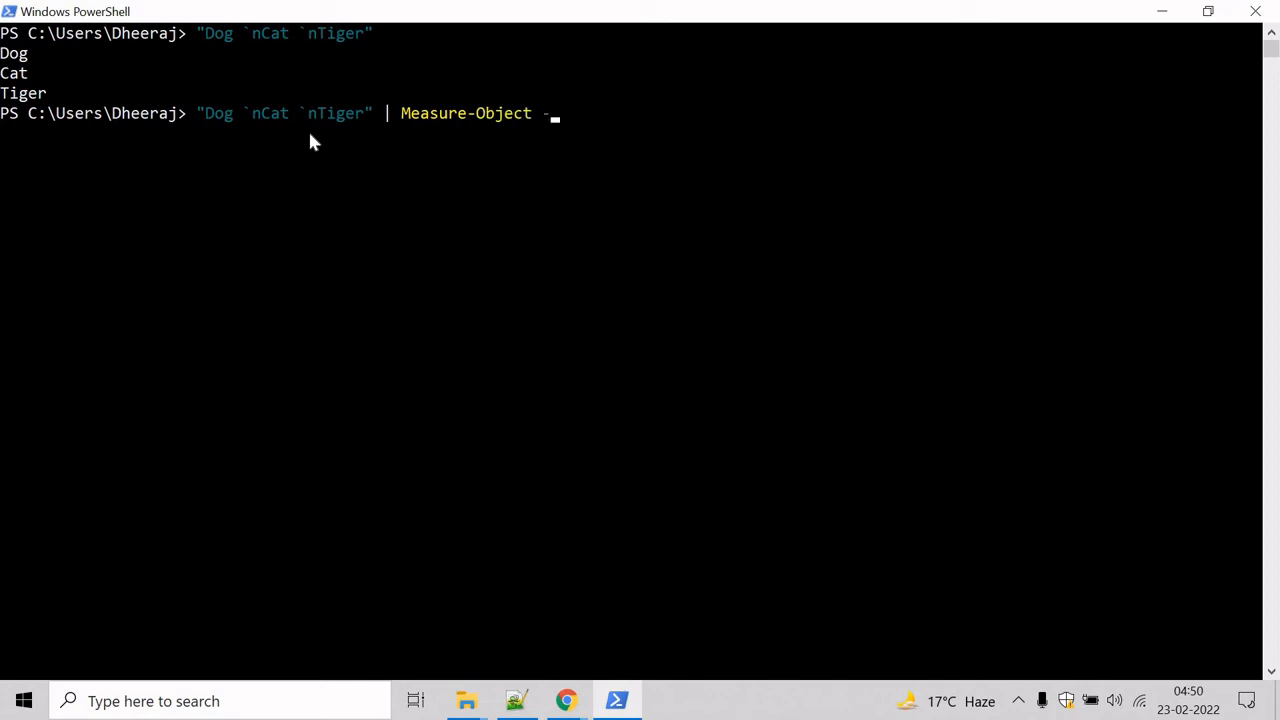
text(Line)
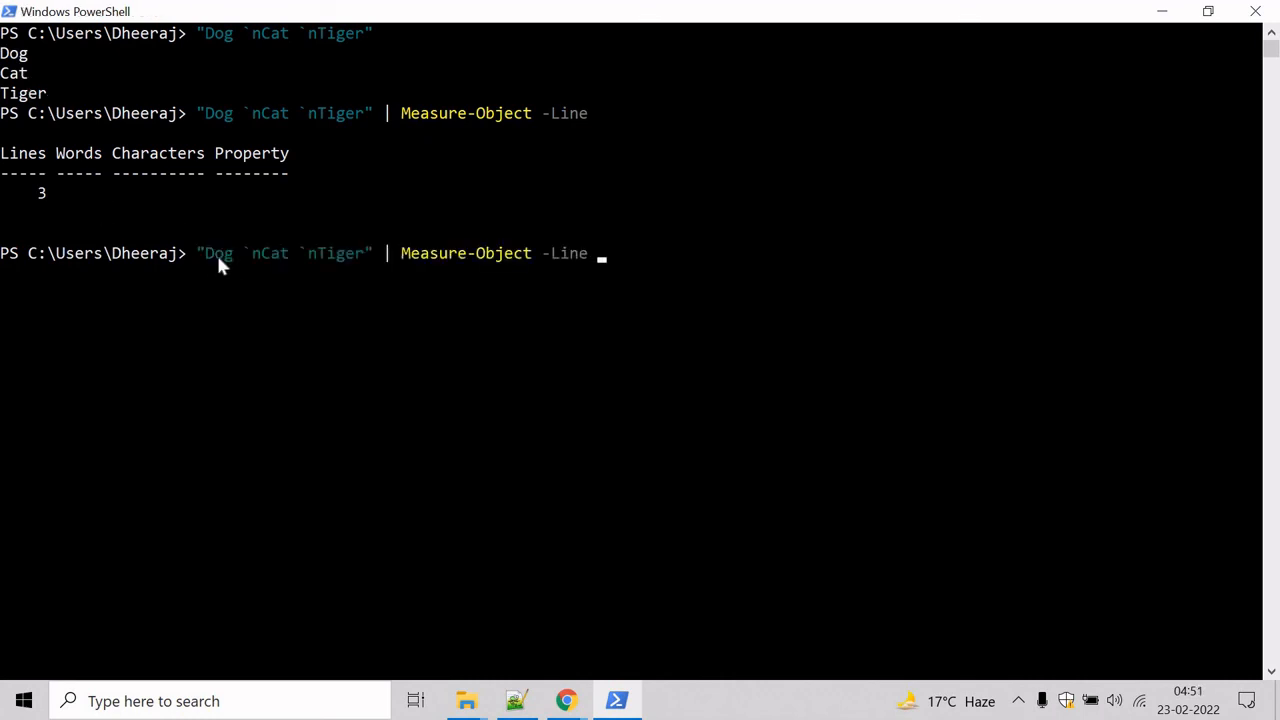
- Add -Word to the Measure-Object command to report 3 lines and 3 words
text(-Word)
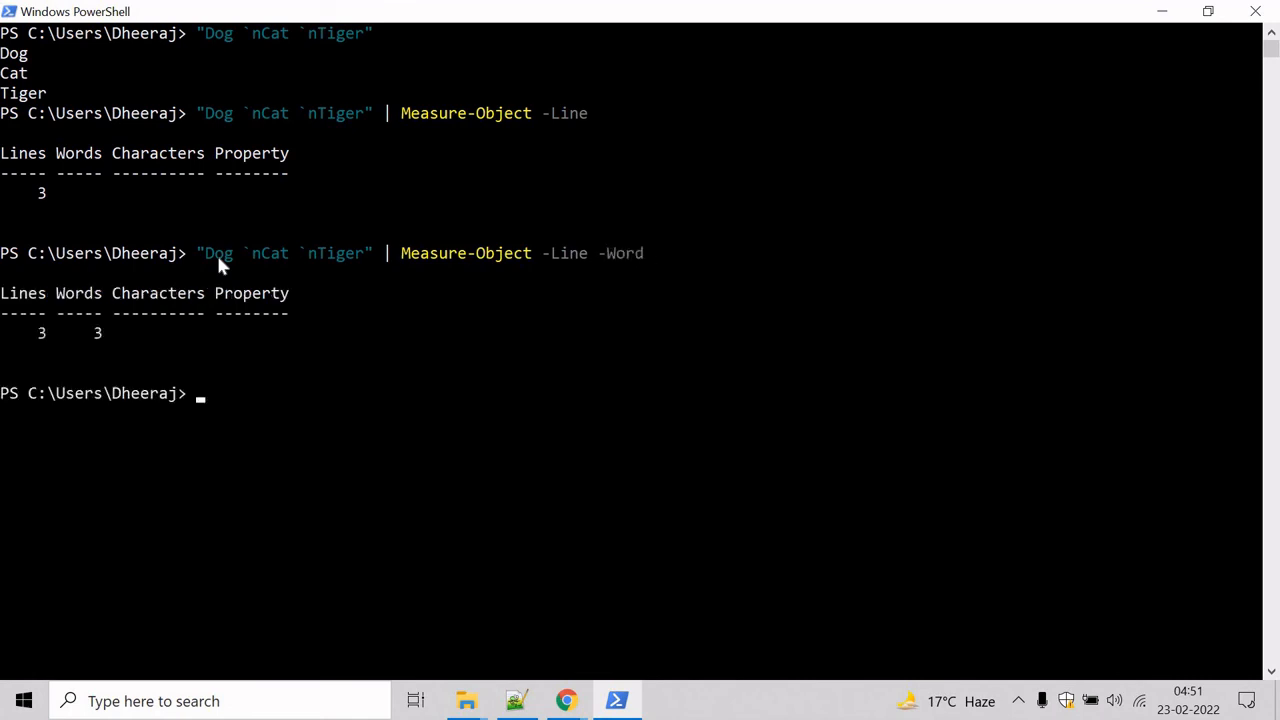
click(12, 53)
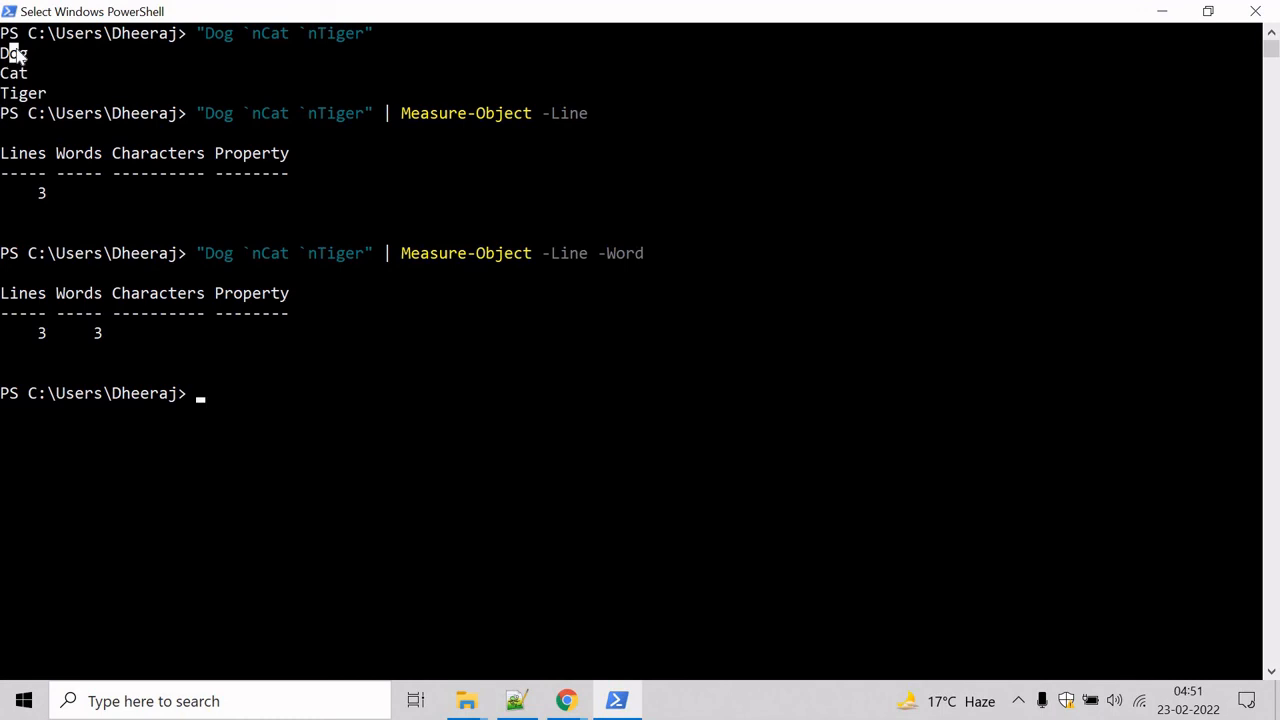
mouse_move(293, 412)
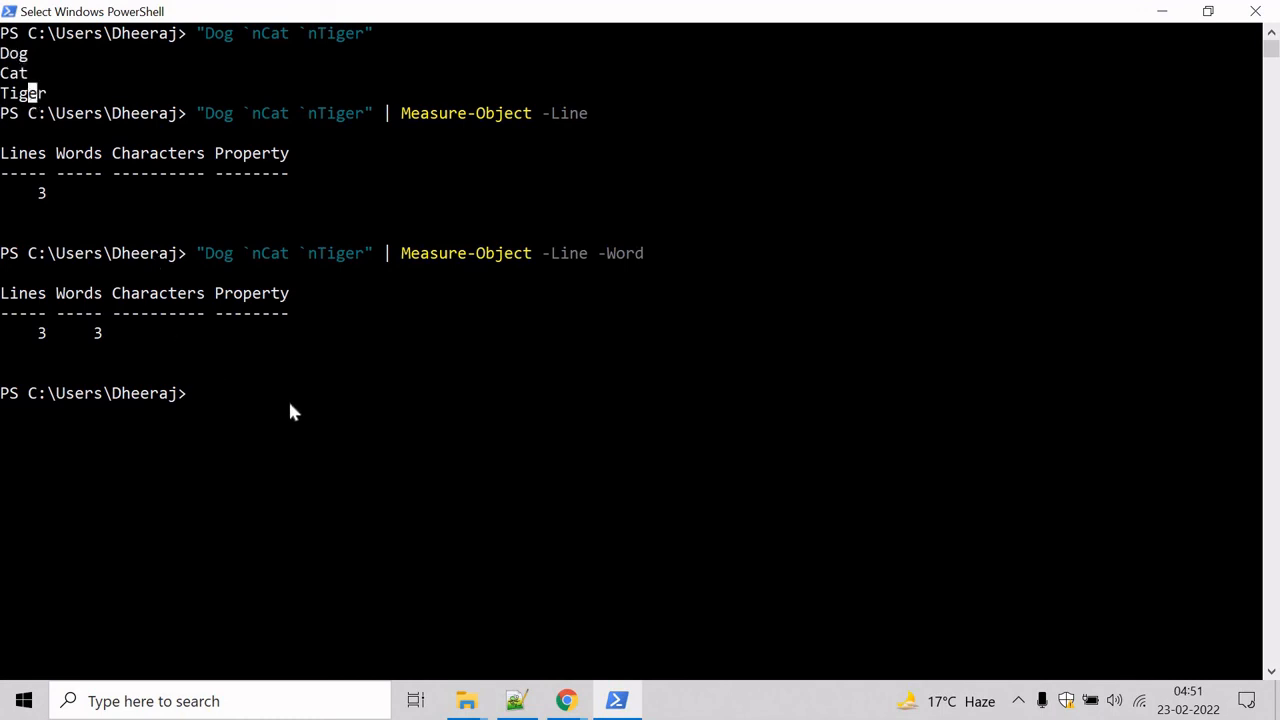